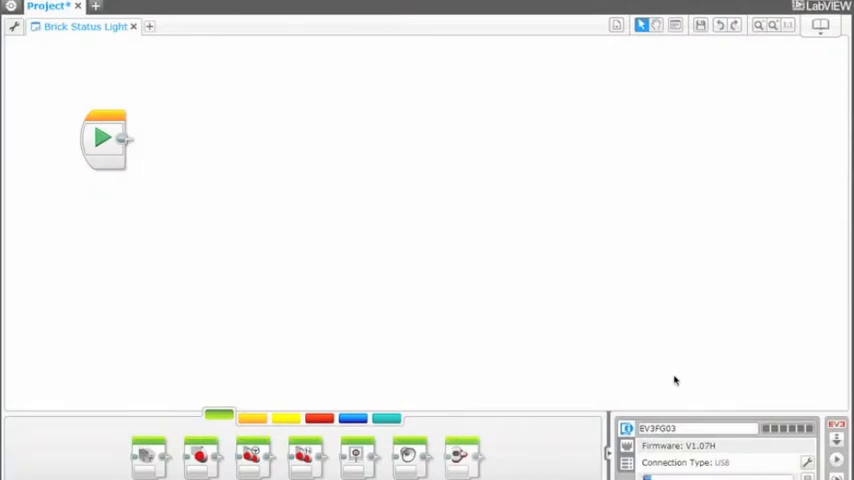
pyautogui.moveTo(665, 404)
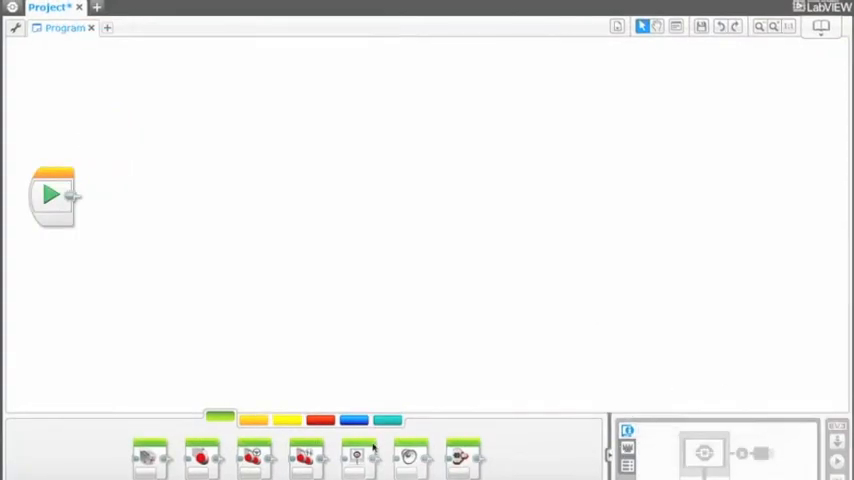
pyautogui.moveTo(358, 457)
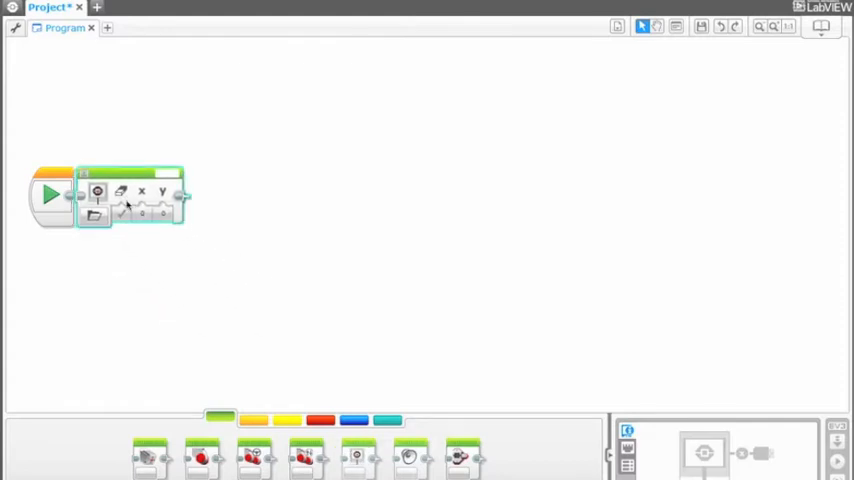
# Switch the Display block to Text Pixels mode with MINDSTORMS at X 0, Y 0
pyautogui.click(93, 216)
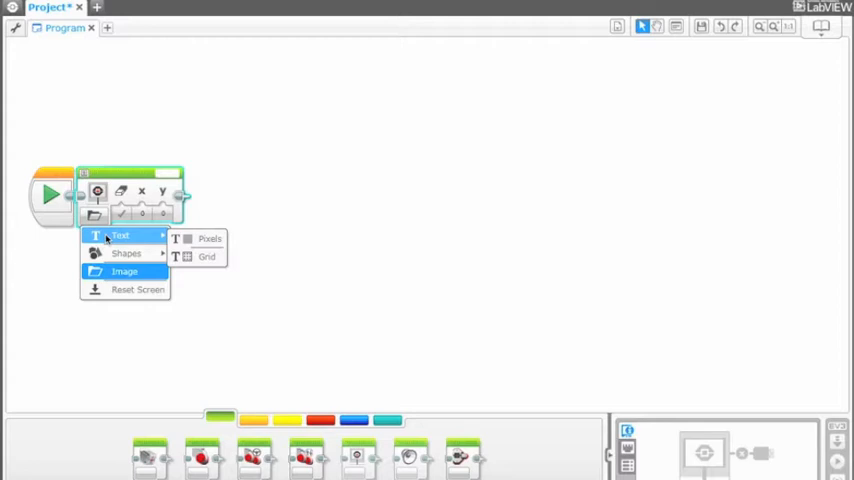
pyautogui.moveTo(206, 257)
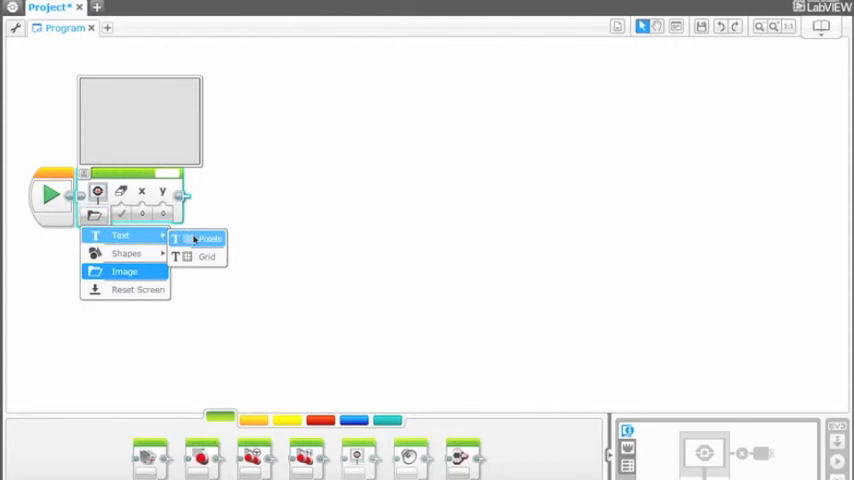
pyautogui.click(209, 239)
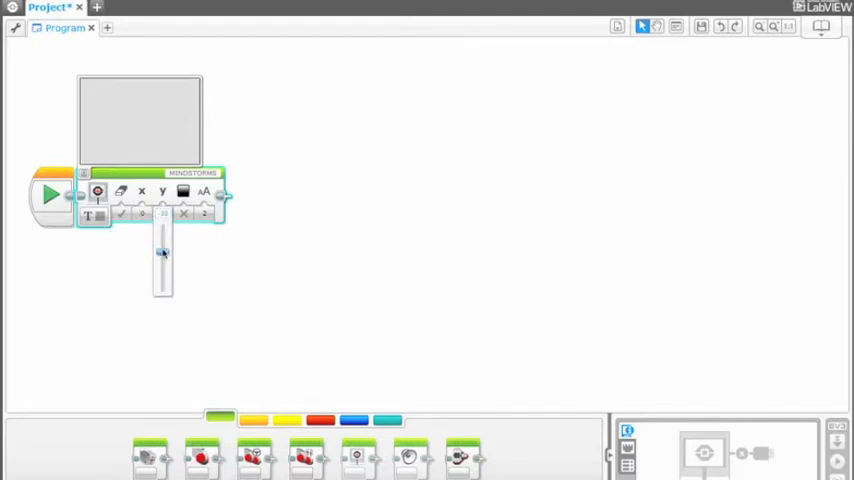
pyautogui.moveTo(162, 251); pyautogui.dragTo(162, 285)
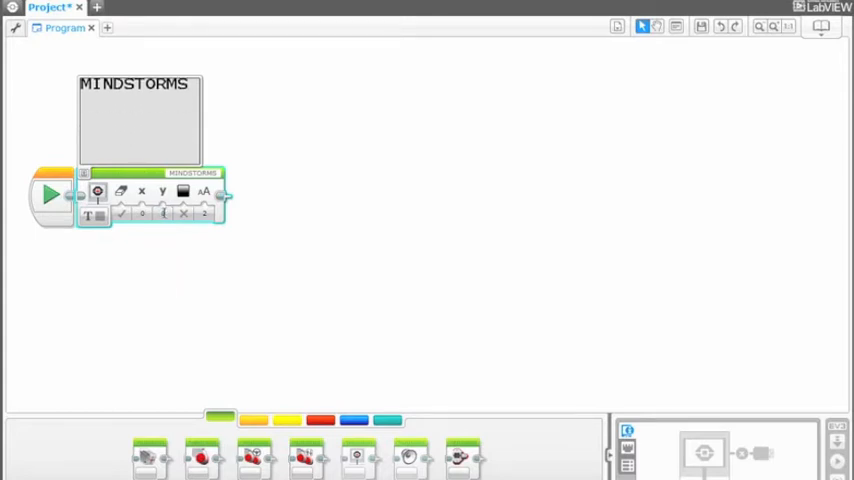
pyautogui.click(120, 215)
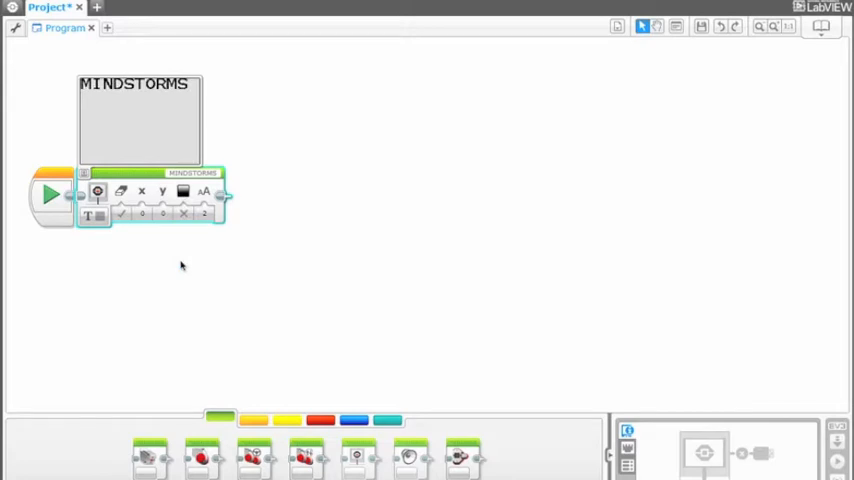
pyautogui.click(203, 214)
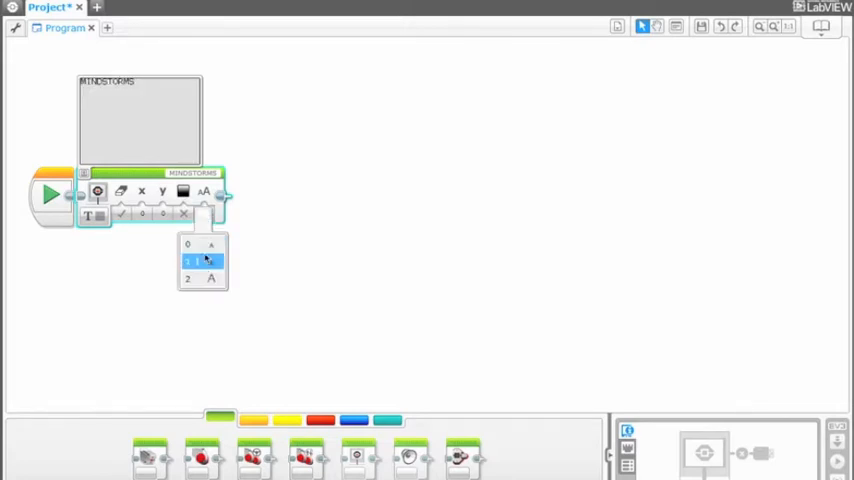
# Pick a larger font size and switch MINDSTORMS to Text Grid mode with grid coordinates
pyautogui.click(202, 279)
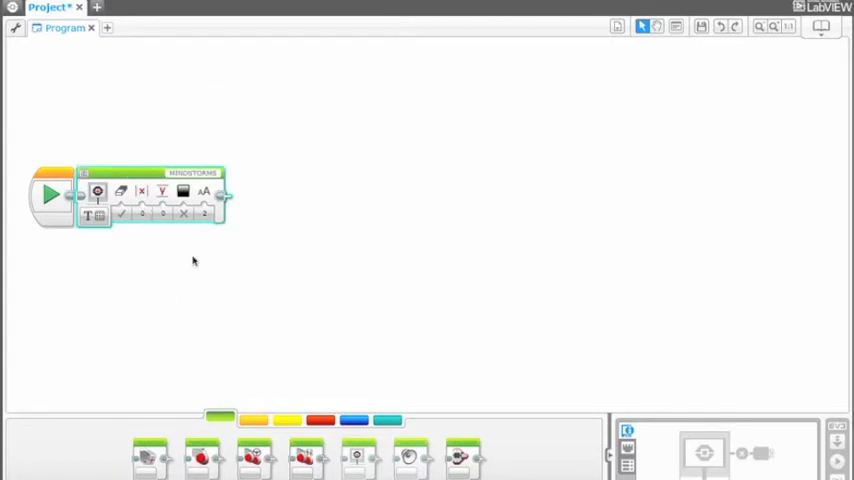
pyautogui.moveTo(181, 255)
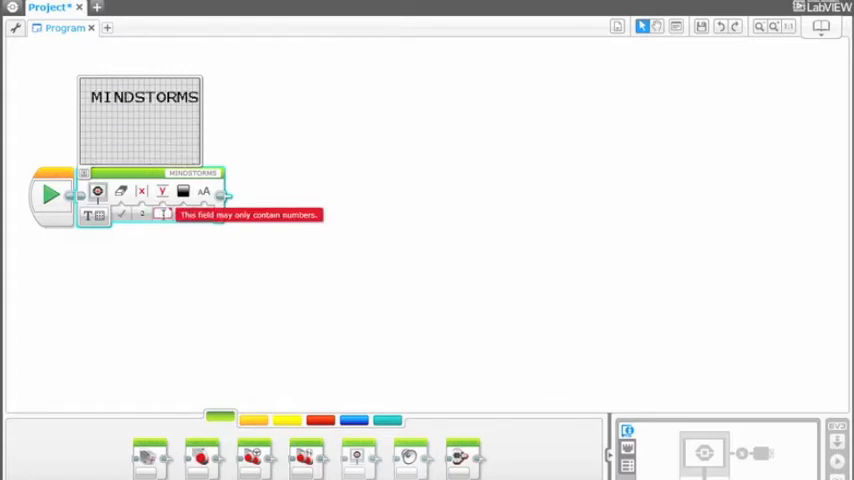
pyautogui.click(119, 216)
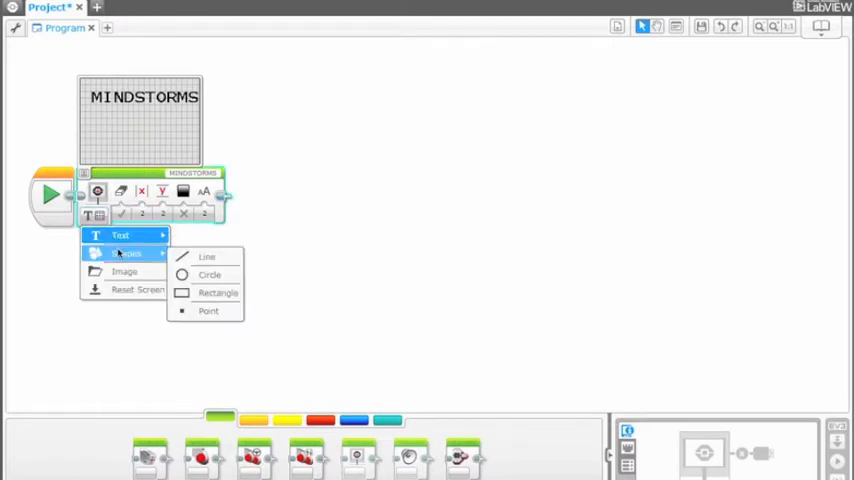
pyautogui.moveTo(207, 257)
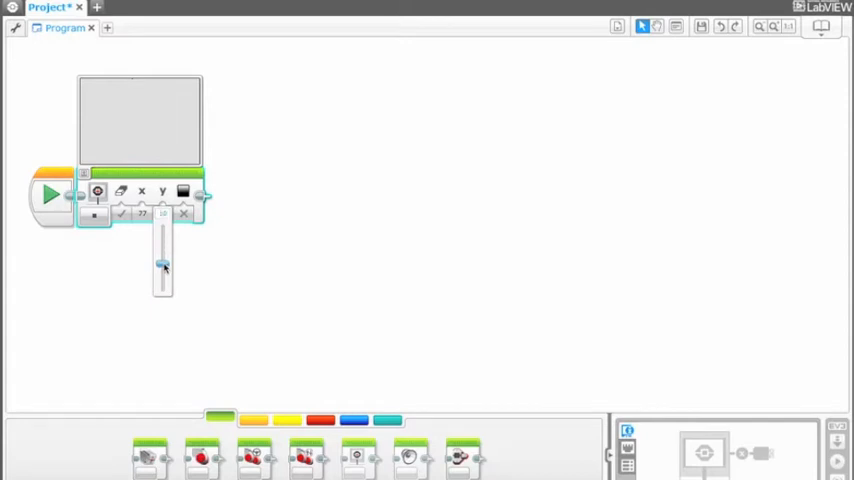
# Set the Shapes Line coordinates to 79,20 and 130,100
pyautogui.moveTo(163, 265); pyautogui.dragTo(163, 277)
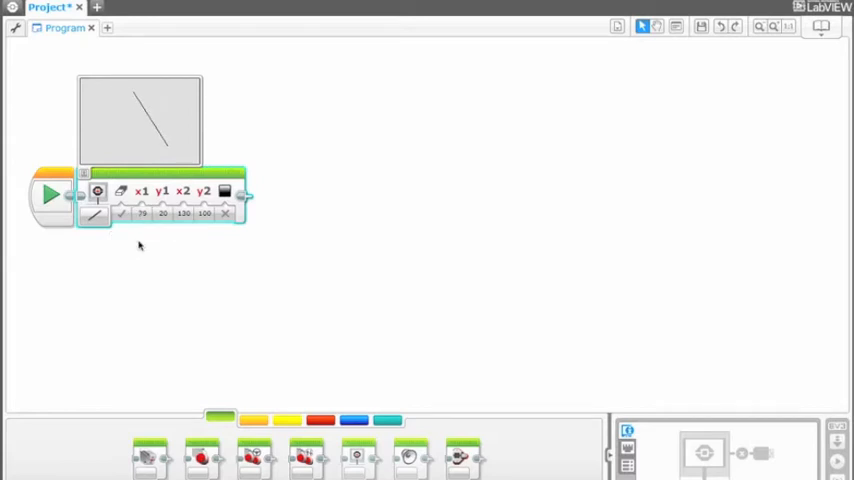
# Switch to Shapes Circle at X 81, Y 62, radius 10, with Fill set to False
pyautogui.click(162, 213)
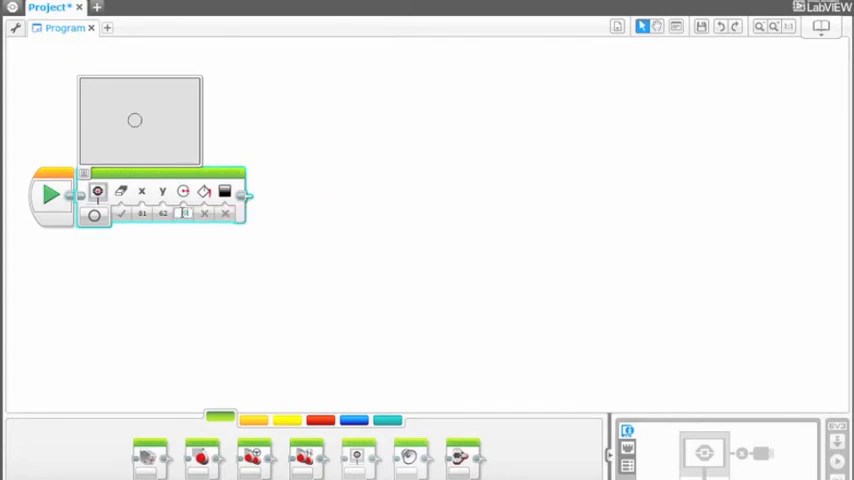
pyautogui.click(184, 213)
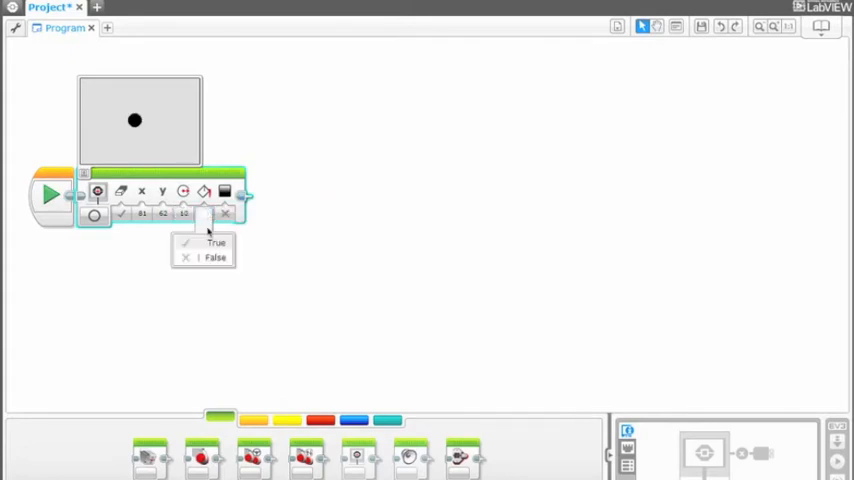
pyautogui.click(215, 257)
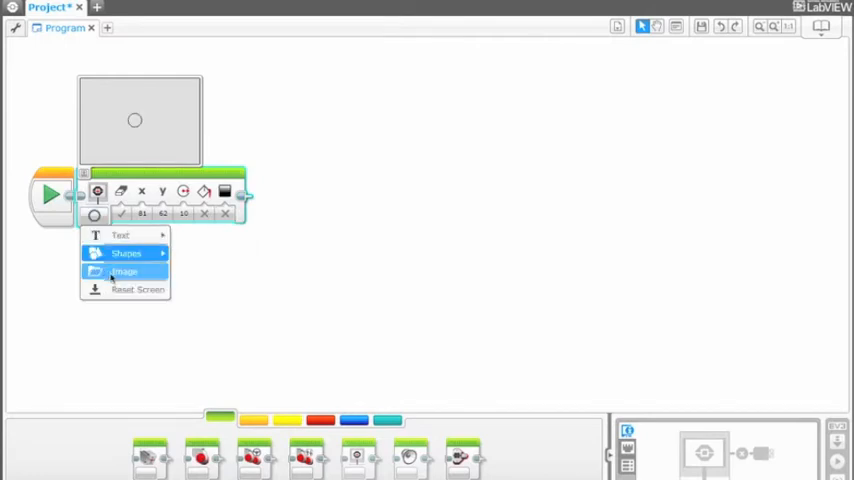
# Preview a 40×30 rectangle at 58,28, then switch the block to Image mode
pyautogui.click(124, 271)
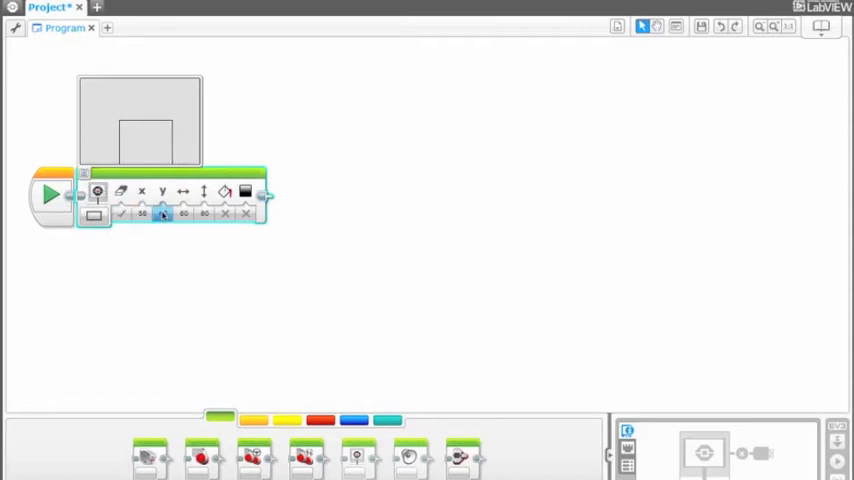
pyautogui.click(163, 213)
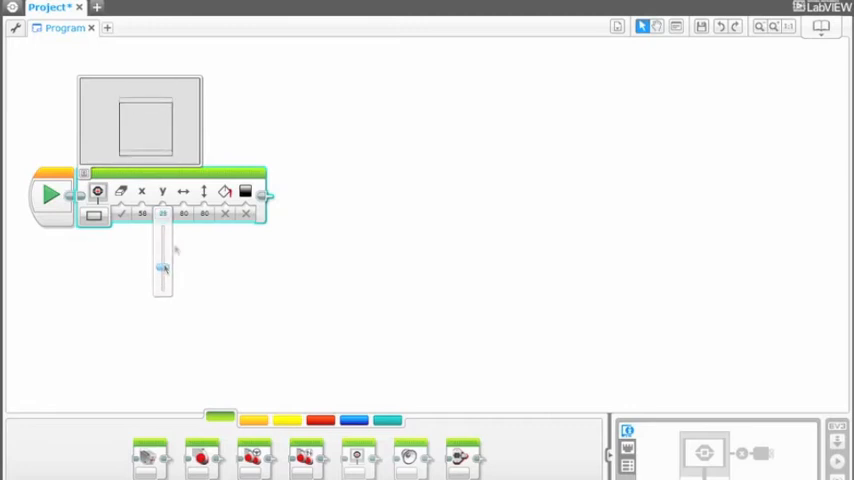
pyautogui.click(184, 214)
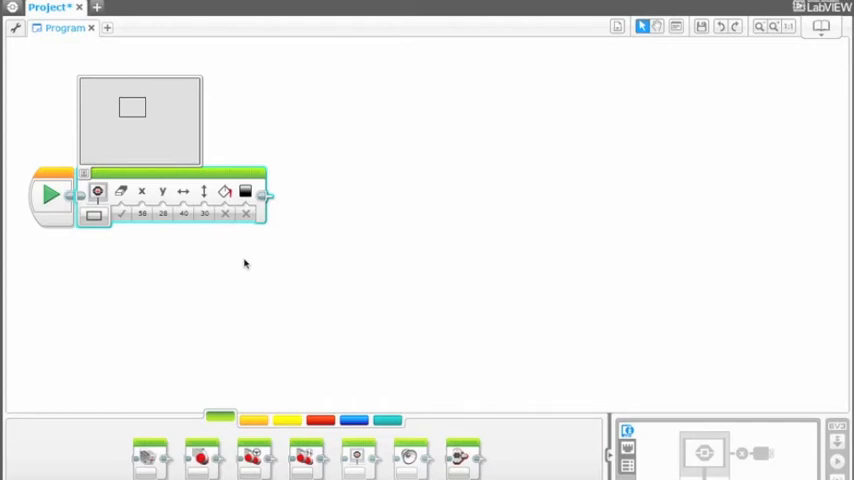
pyautogui.click(93, 216)
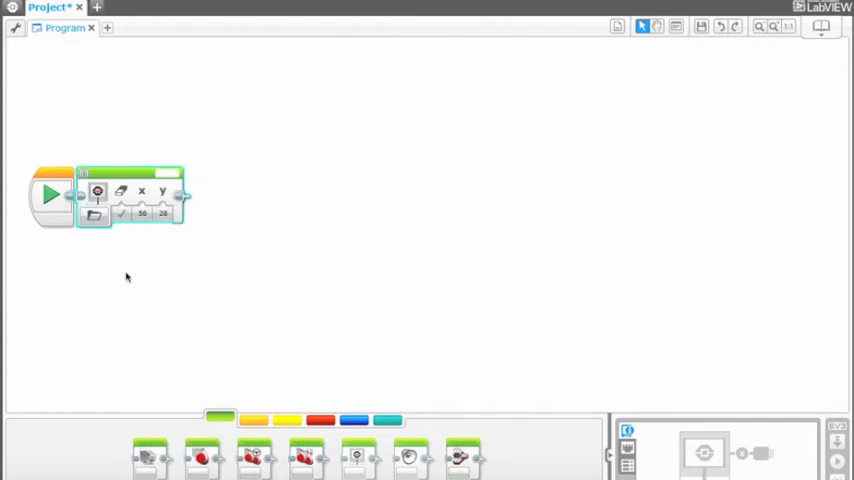
# Show the Eyes > Angry image at Y 0, then set the block to Reset Screen
pyautogui.click(172, 178)
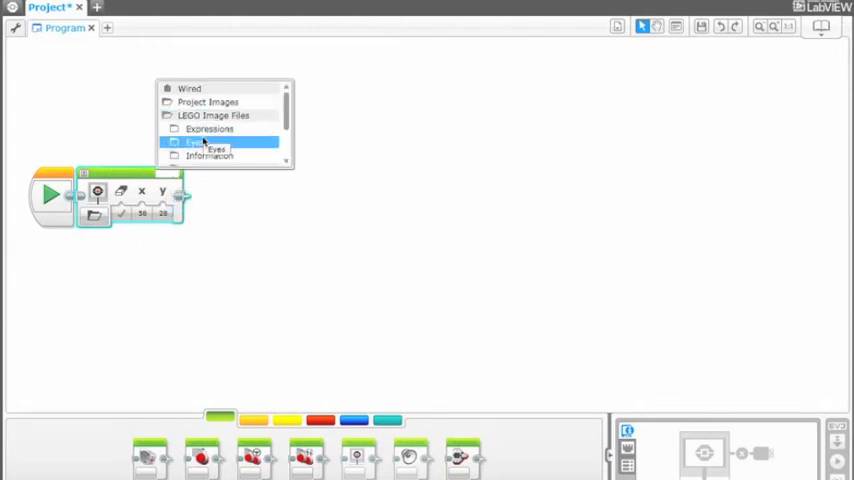
pyautogui.click(205, 155)
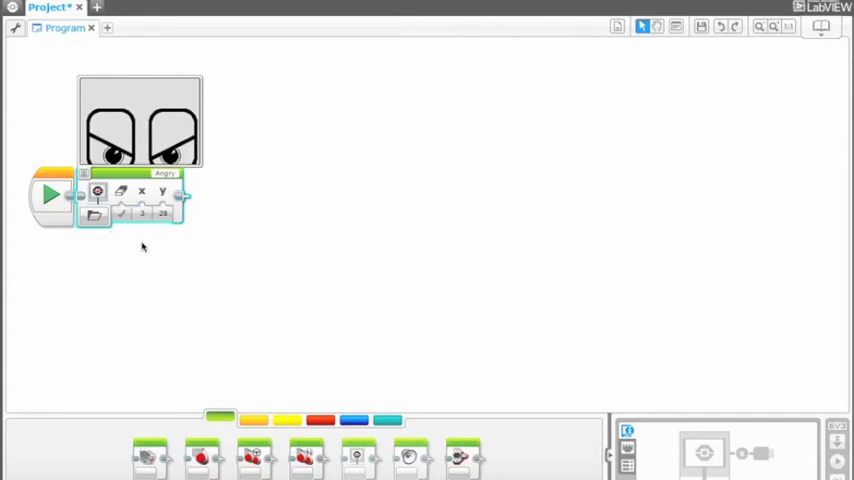
pyautogui.click(162, 213)
pyautogui.write('0')
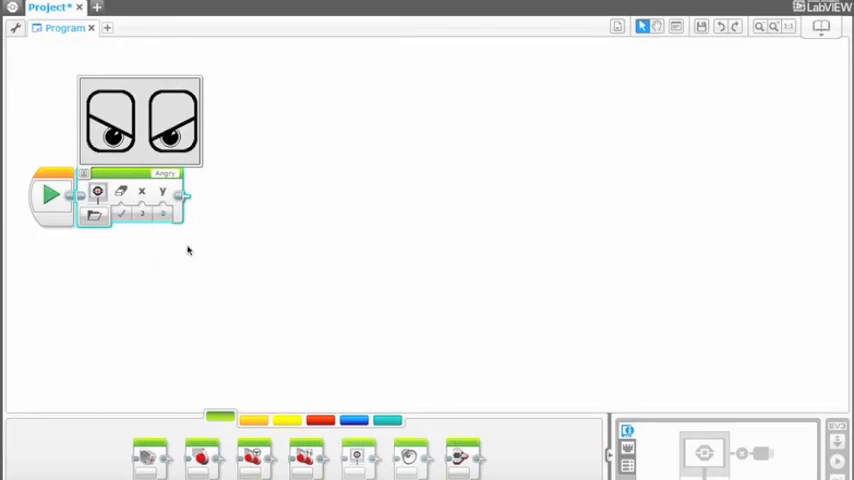
pyautogui.click(93, 215)
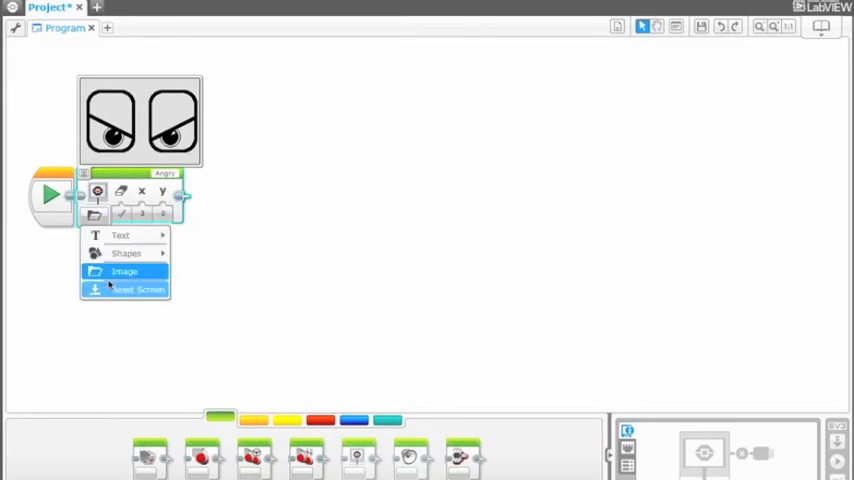
pyautogui.click(138, 289)
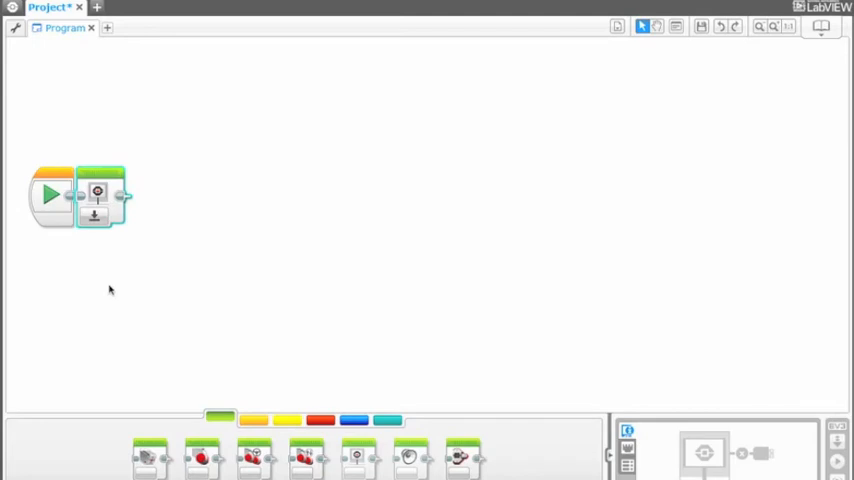